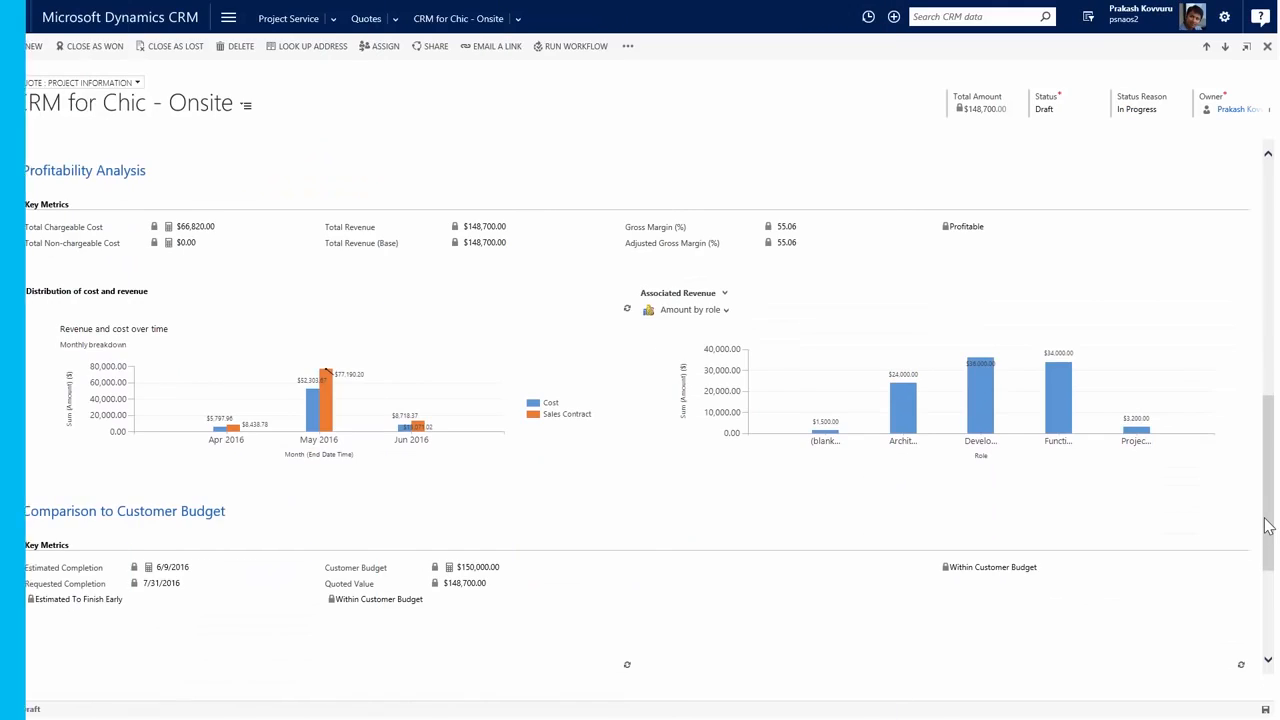
- Review the CRM for Chic - Onsite quote's profitability analysis and customer budget comparison
{"action": "scroll", "scroll_direction": "down", "scroll_amount": 3}
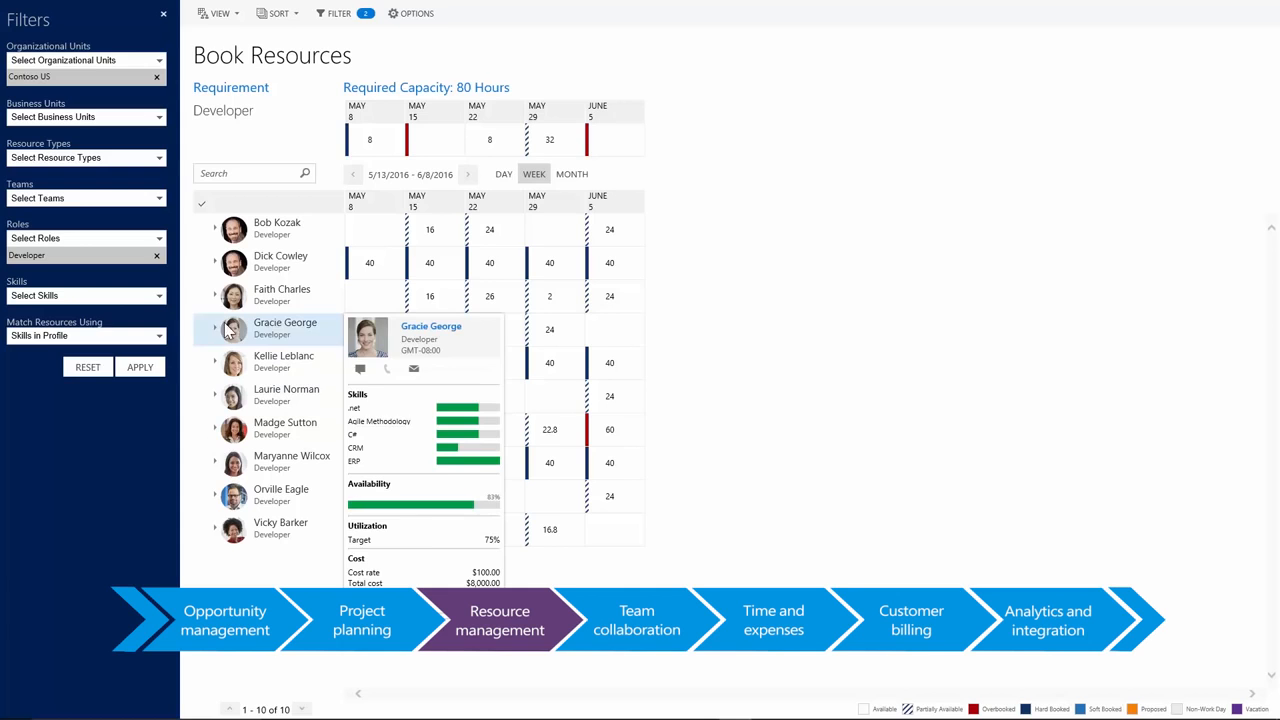
- View a developer's skills and availability card in Book Resources, then the consultant's mobile assignments
{"action": "left_click", "coordinate": [84, 296]}
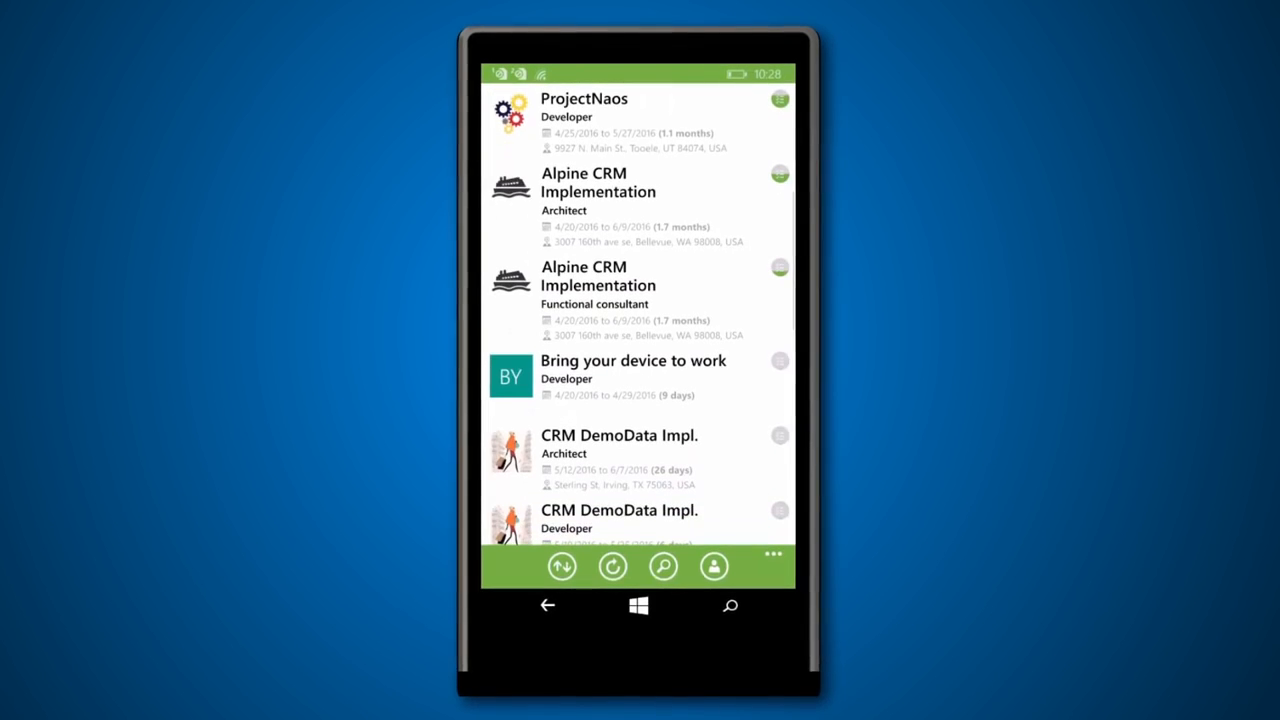
{"action": "left_click", "coordinate": [560, 564]}
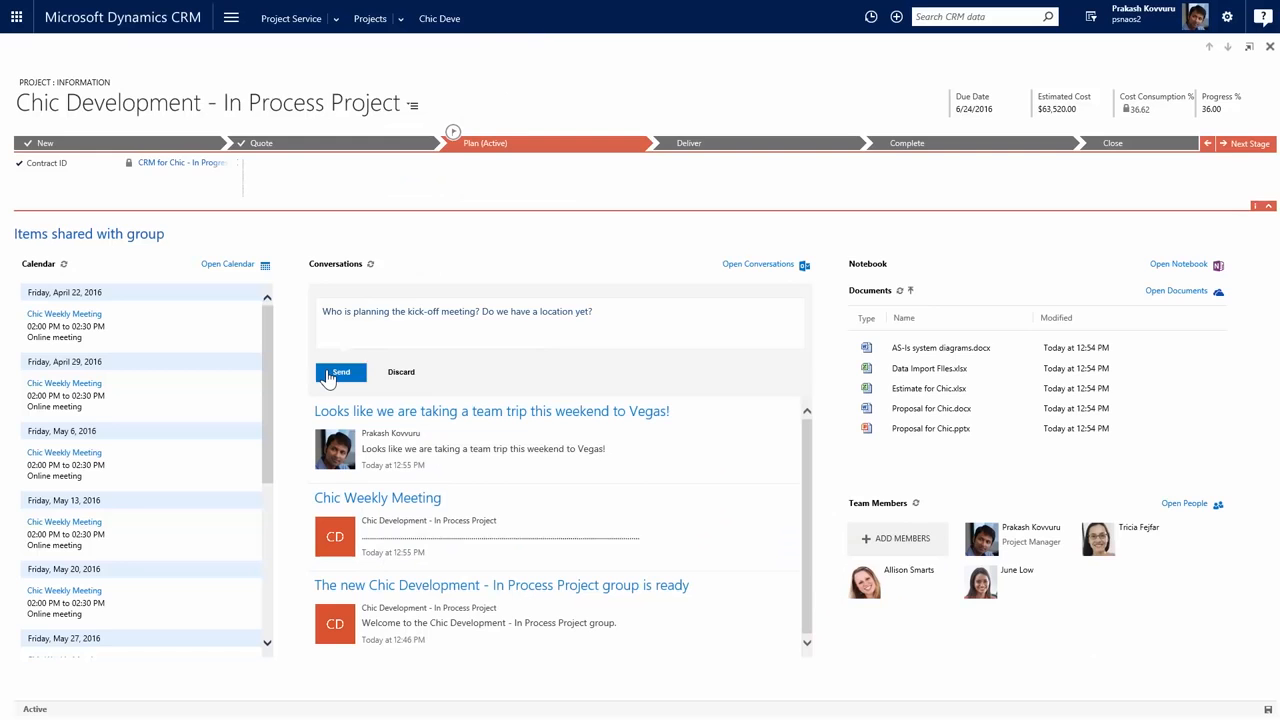
- Send the question about who is planning the kick-off meeting to the Chic Development group
{"action": "left_click", "coordinate": [340, 372]}
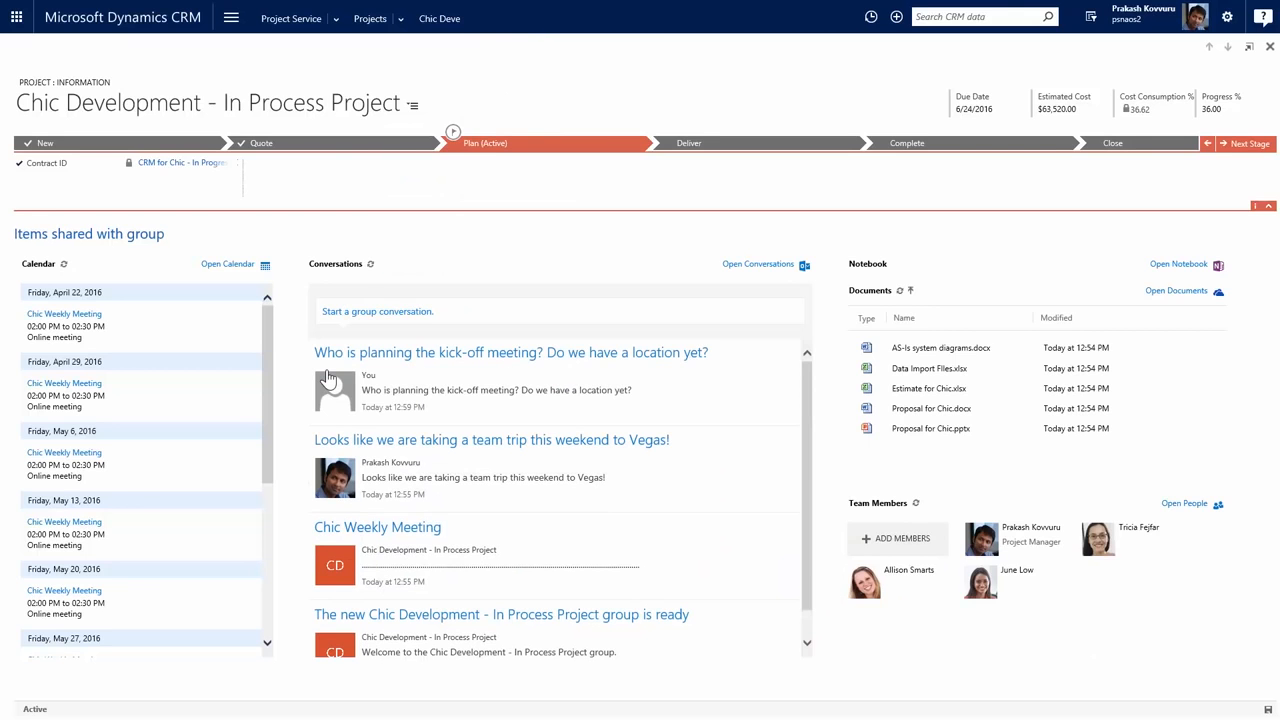